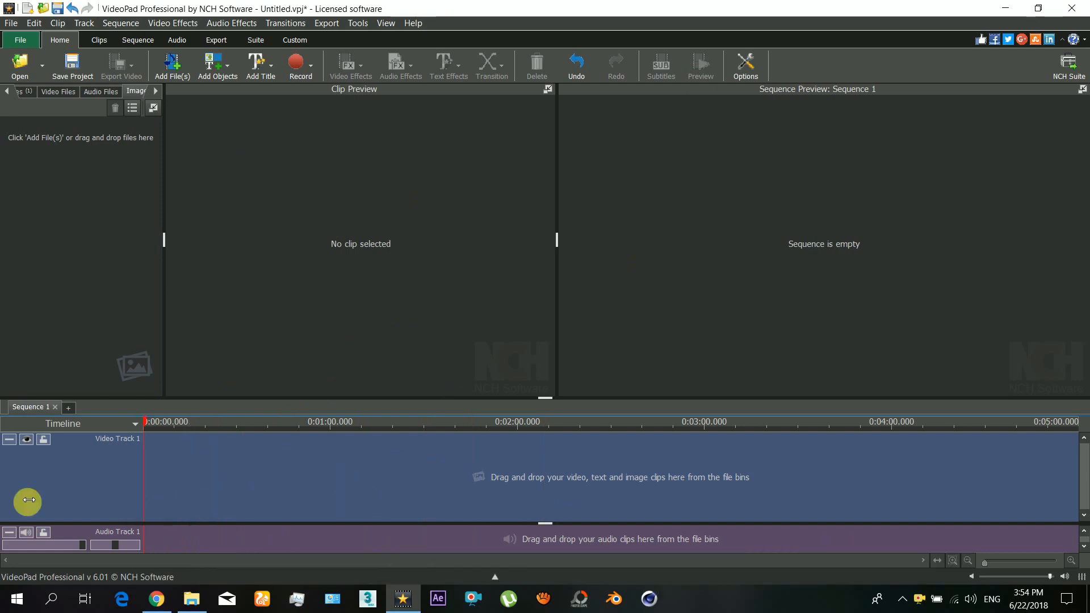
mouse_move(209, 583)
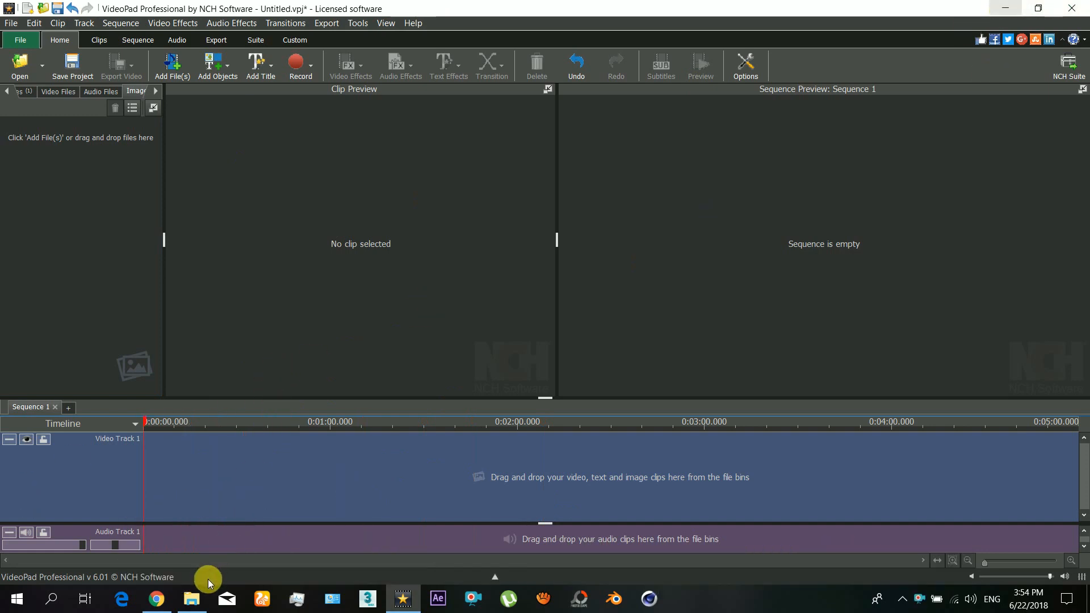
- Switch to File Explorer to locate the source images for the project
left_click(190, 598)
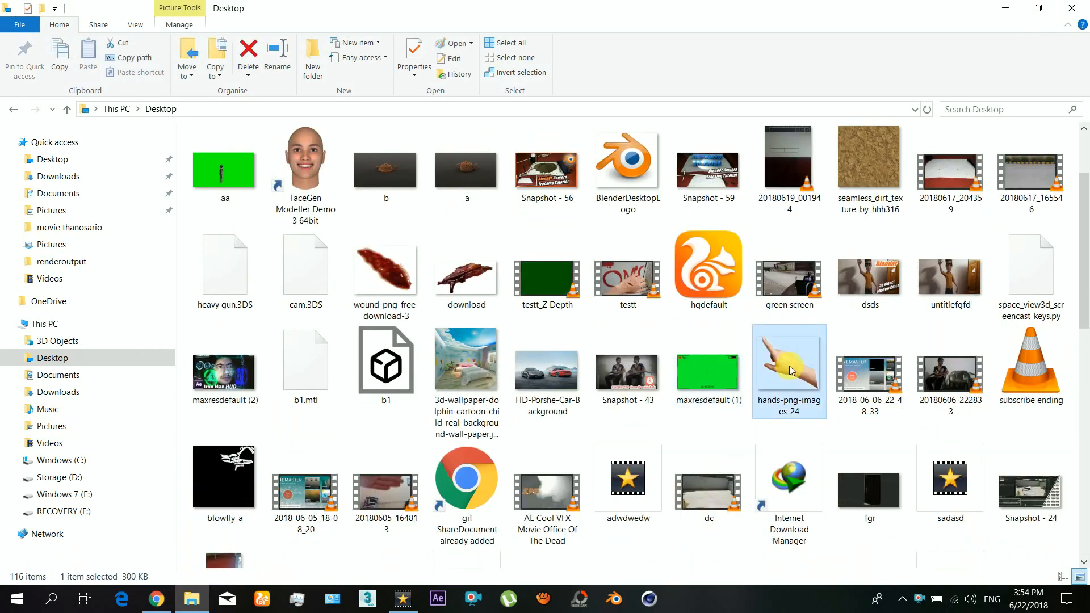
- Select the hand, notification and subscribe PNGs on the Desktop for import into VideoPad
scroll("down", 3)
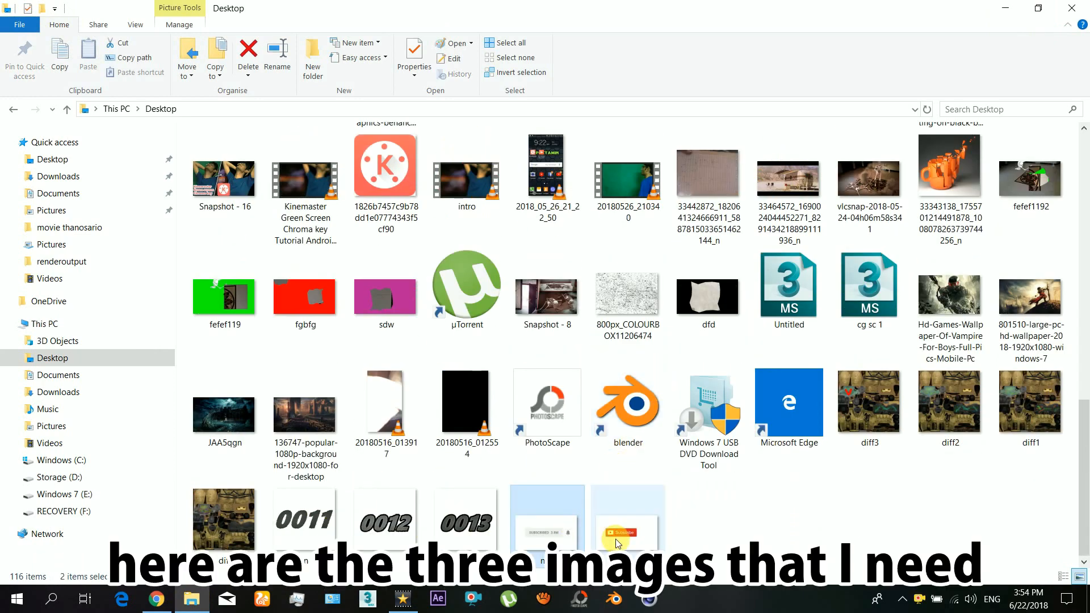
left_click(547, 517)
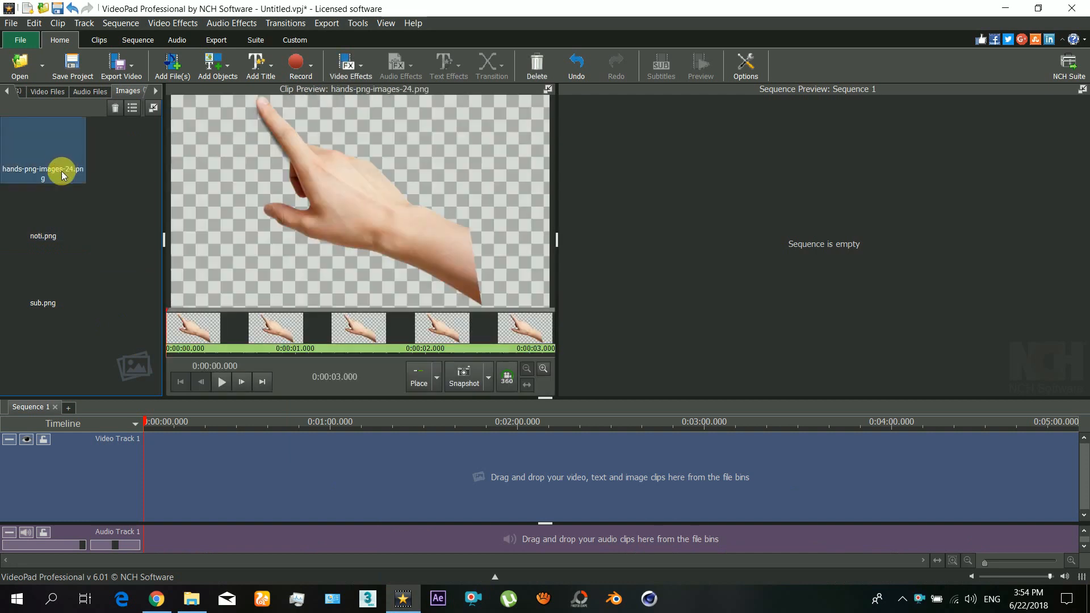
- Preview the hand image clip and zoom the timeline out to show all three clips
left_click(42, 213)
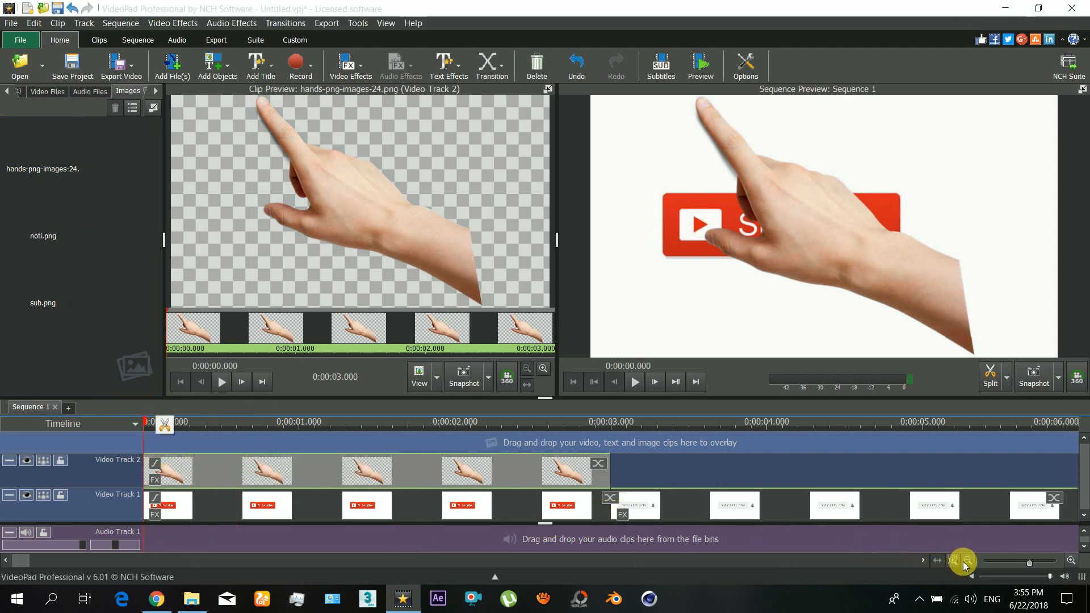
left_click(964, 562)
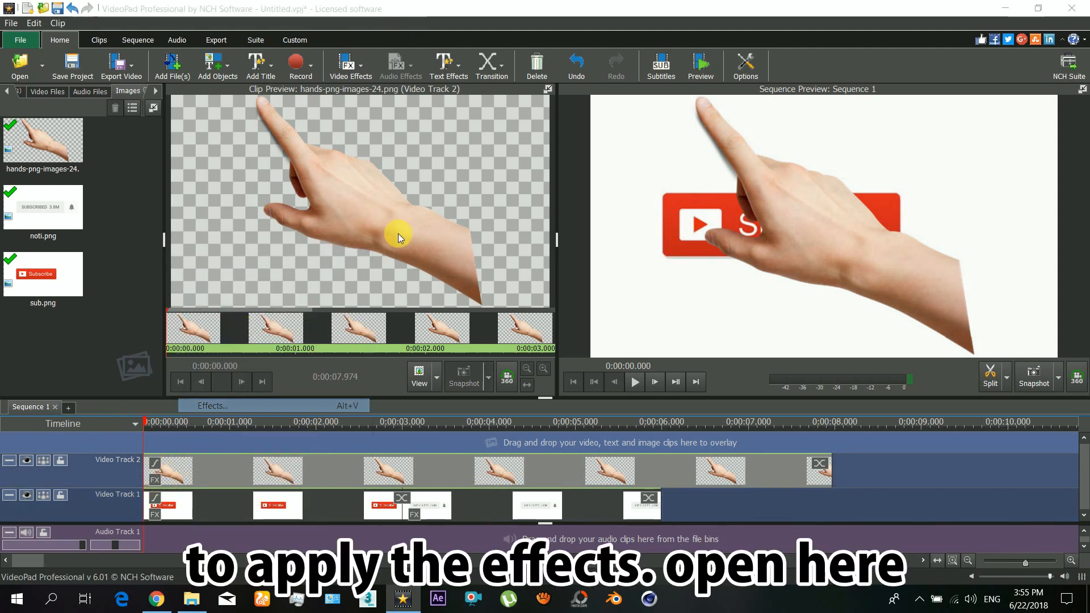
- View the hand clip's empty effects list and browse the video effect gallery
left_click(211, 405)
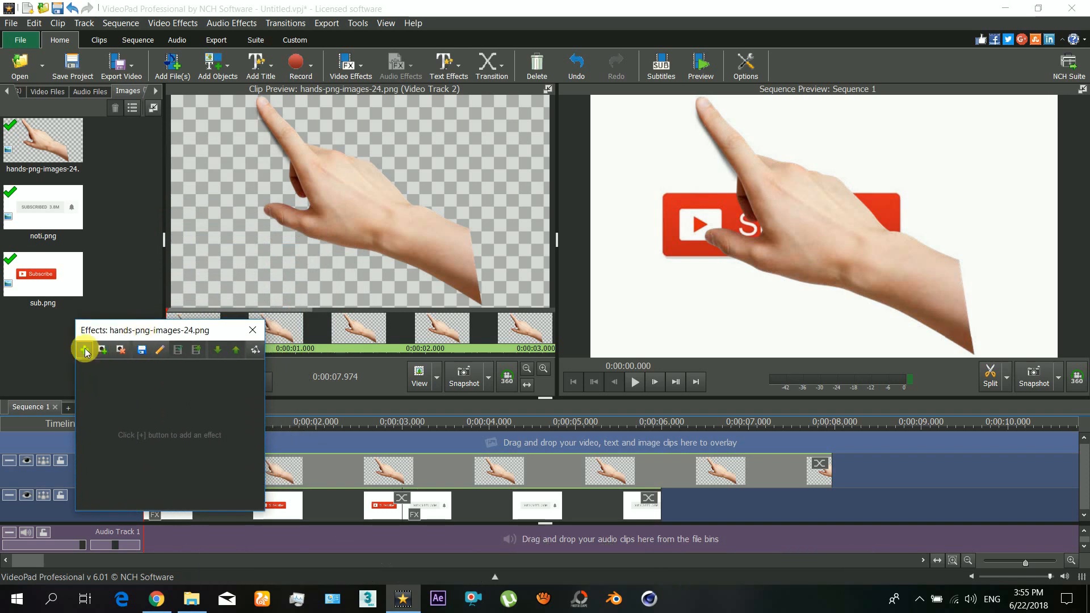
left_click(84, 349)
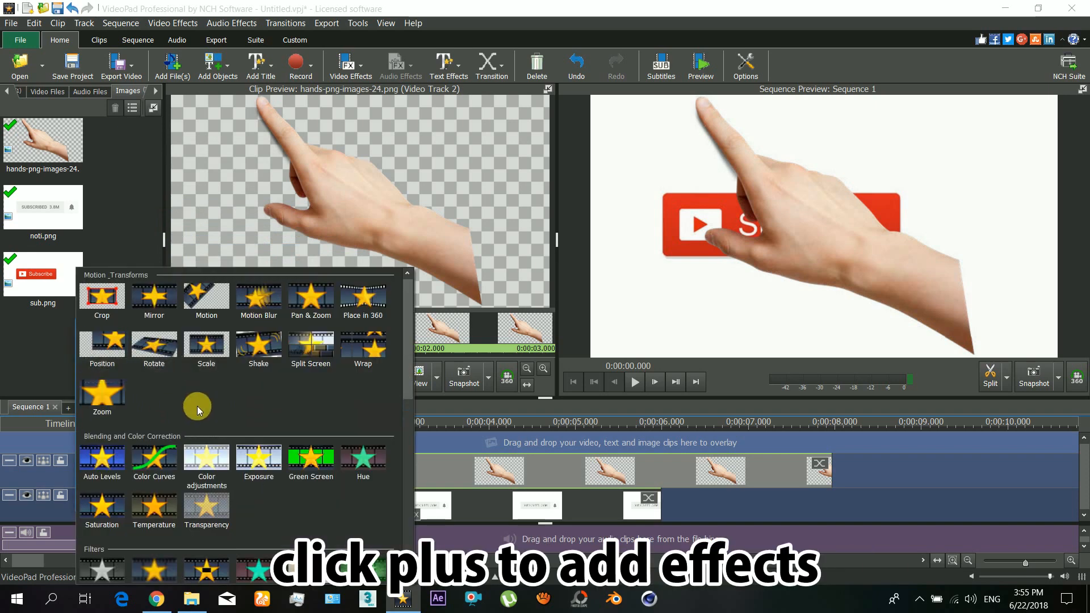
left_click(101, 299)
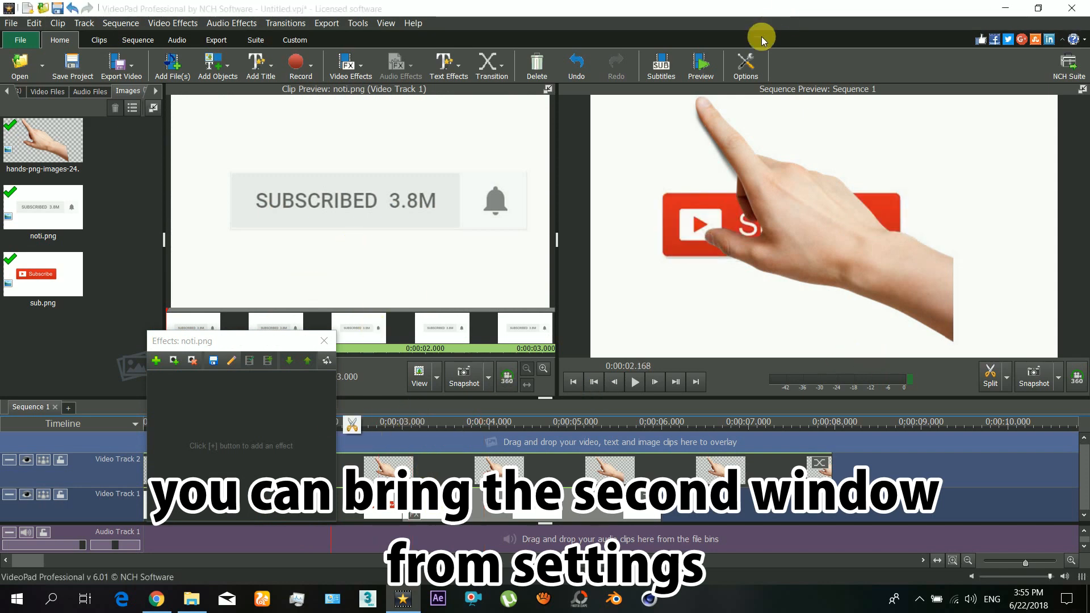
- Enable Show dual previews in the Display options and confirm
left_click(745, 66)
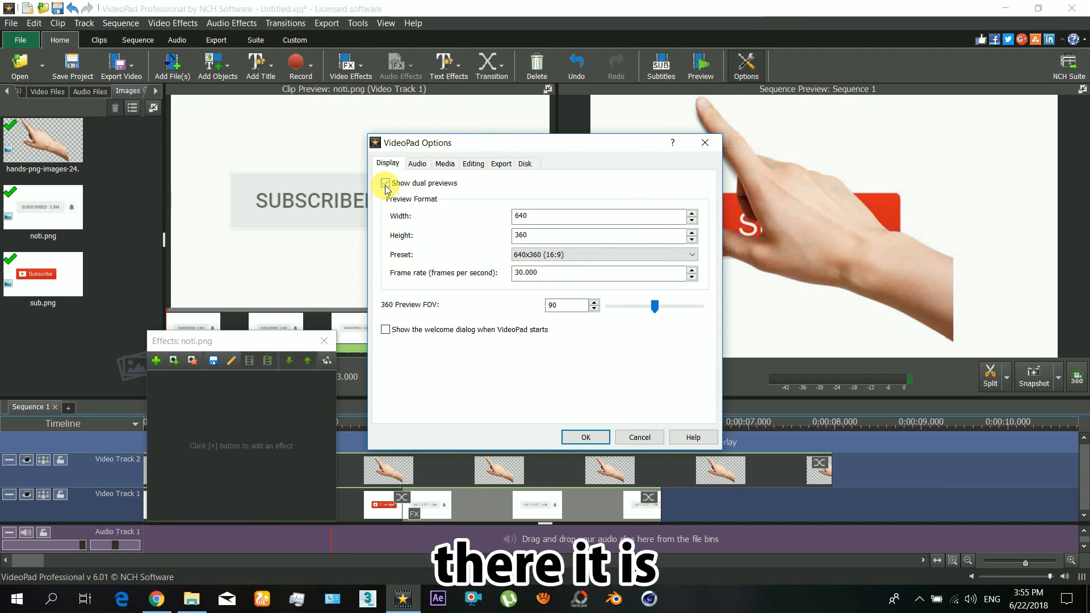
left_click(385, 183)
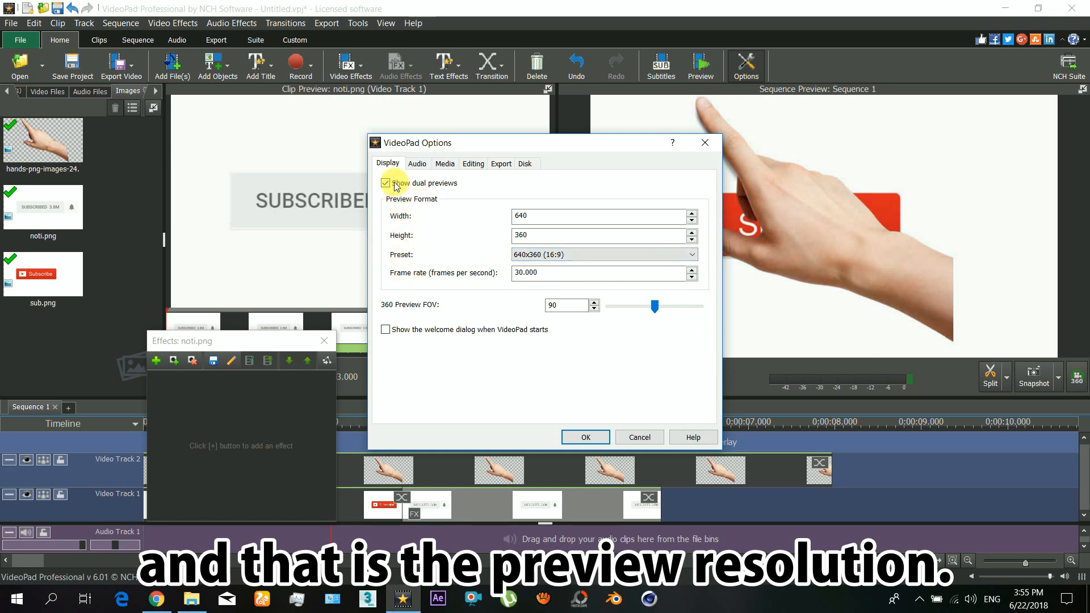
left_click(583, 436)
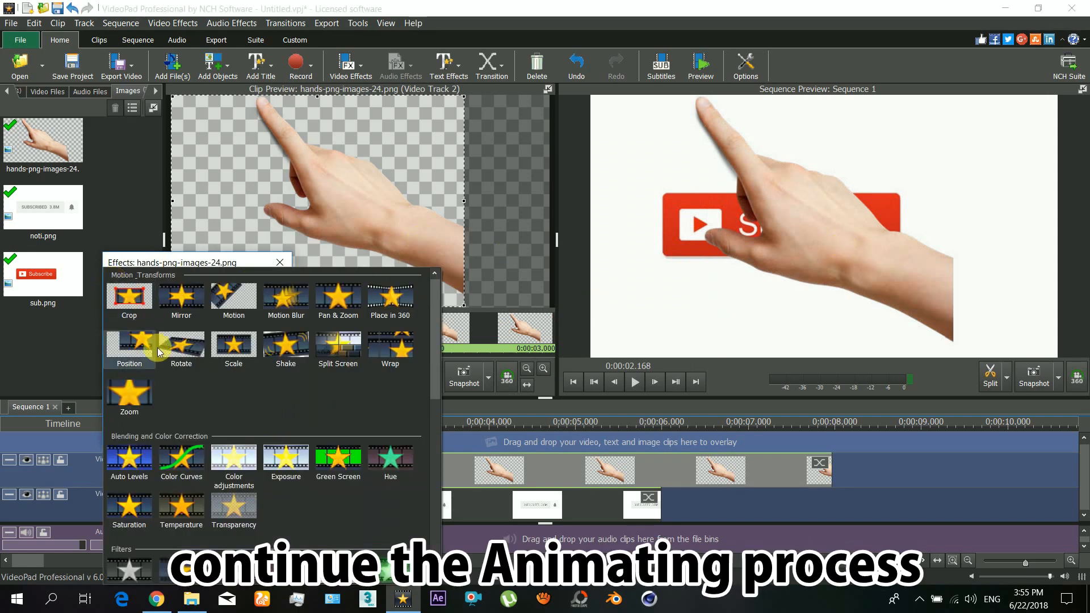
- Add Position and Scale effects to the hand image, shrinking it to about 0.59
left_click(232, 348)
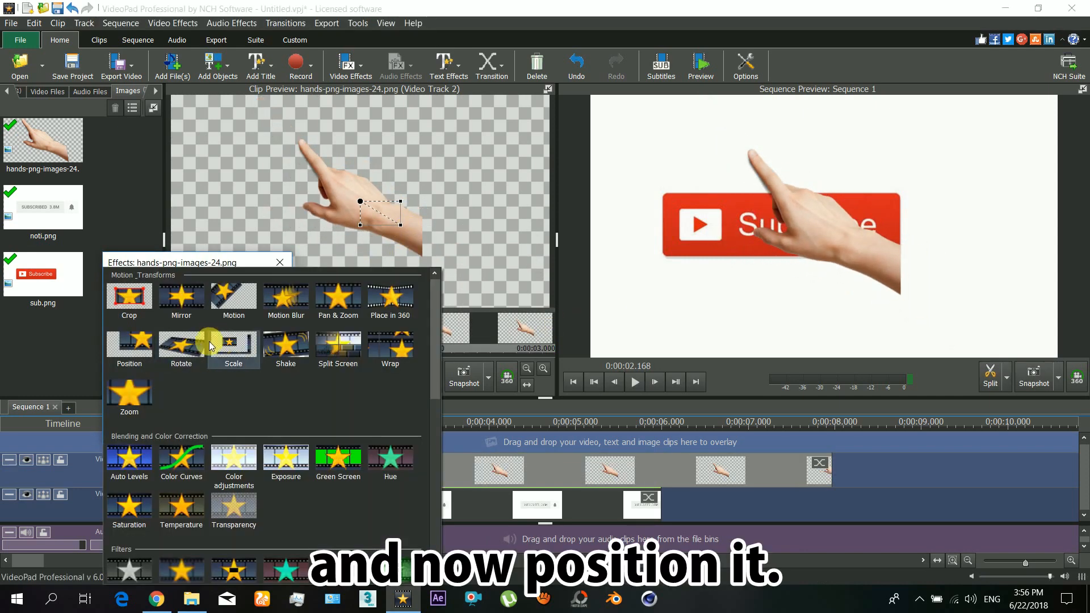
left_click(128, 344)
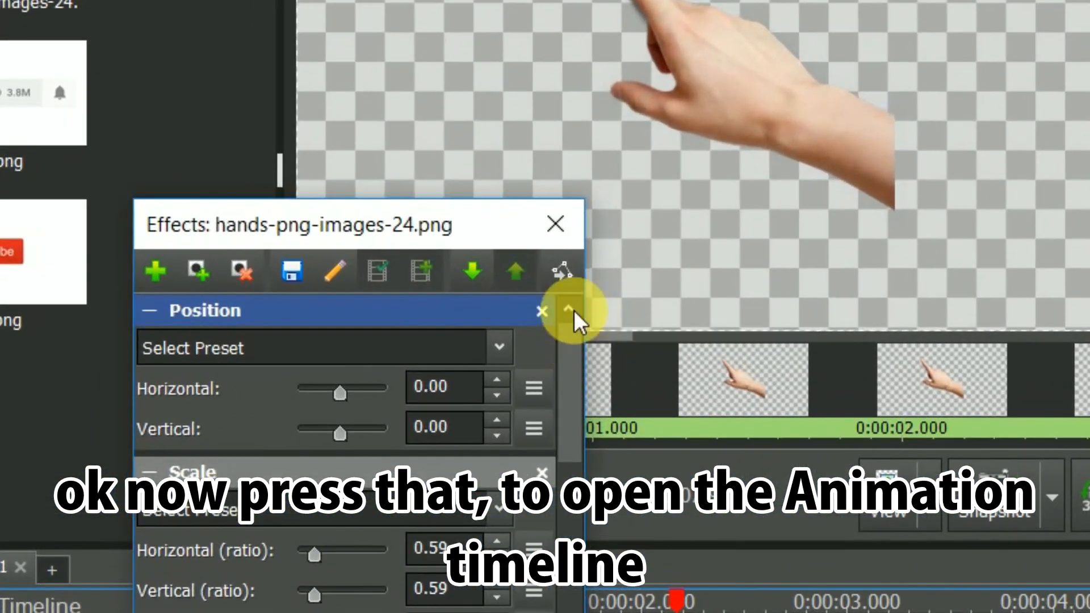
mouse_move(563, 271)
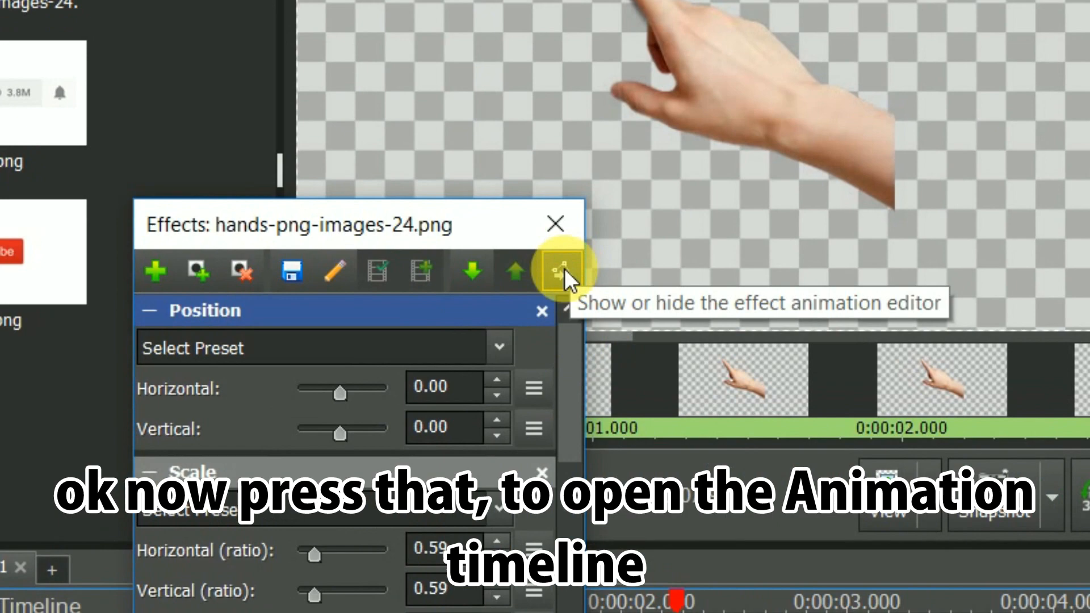
- Keyframe the hand's Position and Scale so it moves in and taps Subscribe
left_click(564, 271)
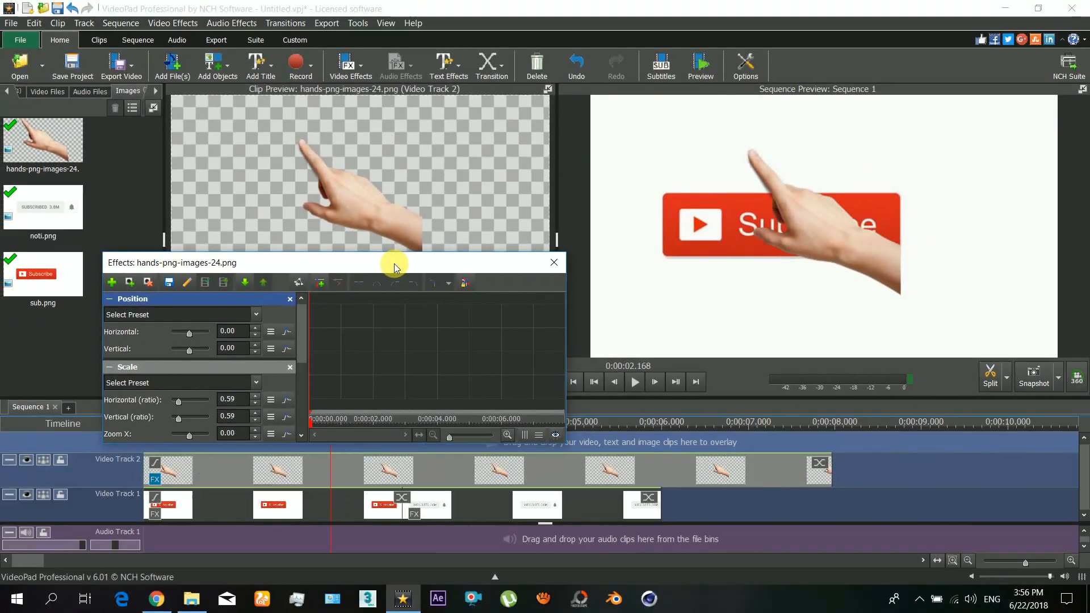
left_click_drag(397, 263, 327, 257)
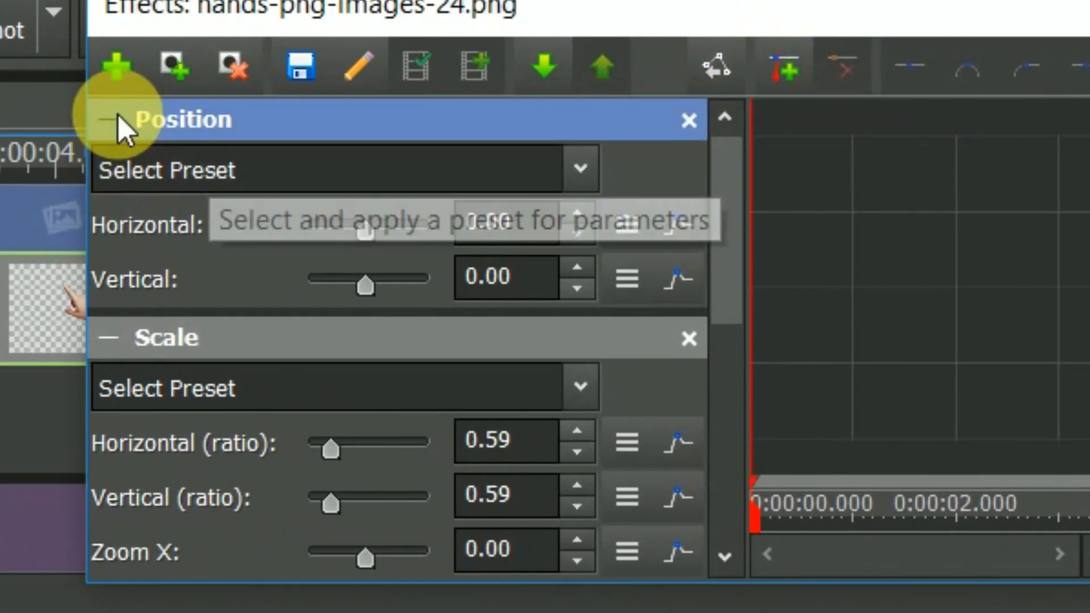
mouse_move(784, 66)
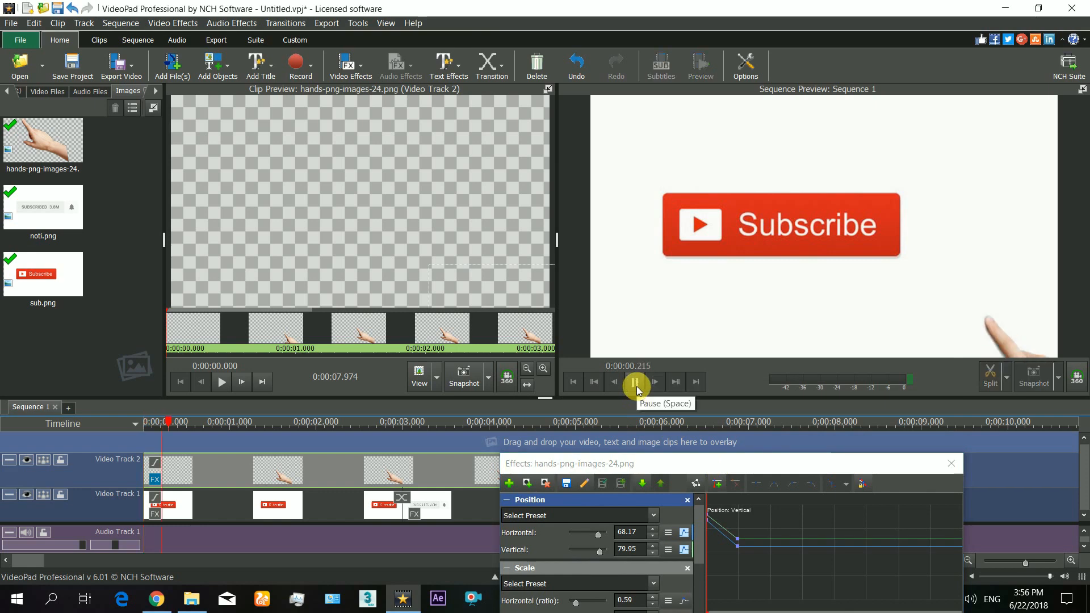
left_click(633, 382)
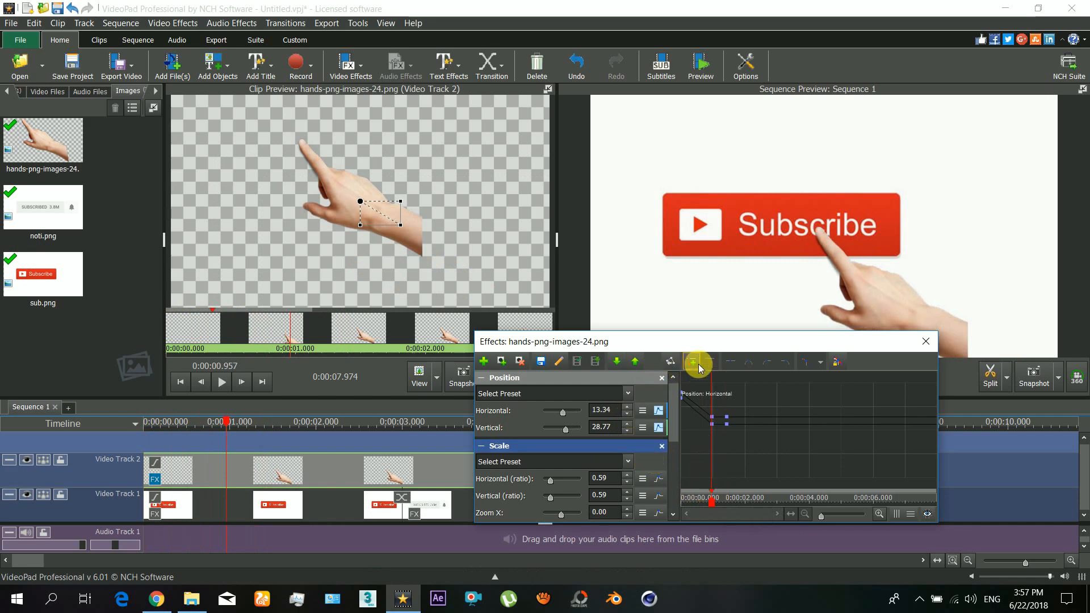
left_click(691, 361)
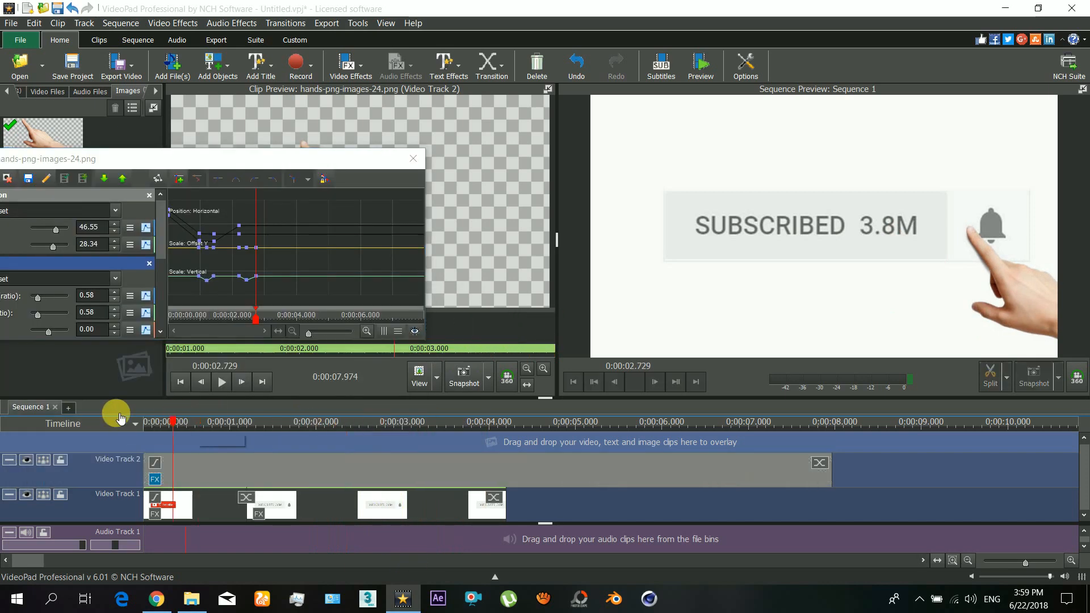
left_click(636, 381)
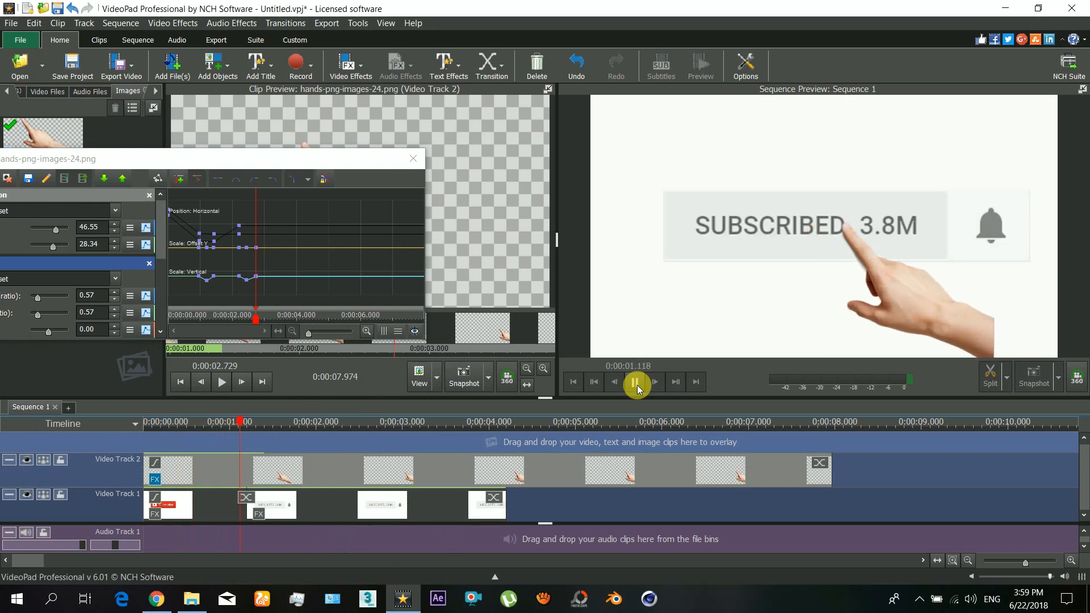
left_click(636, 383)
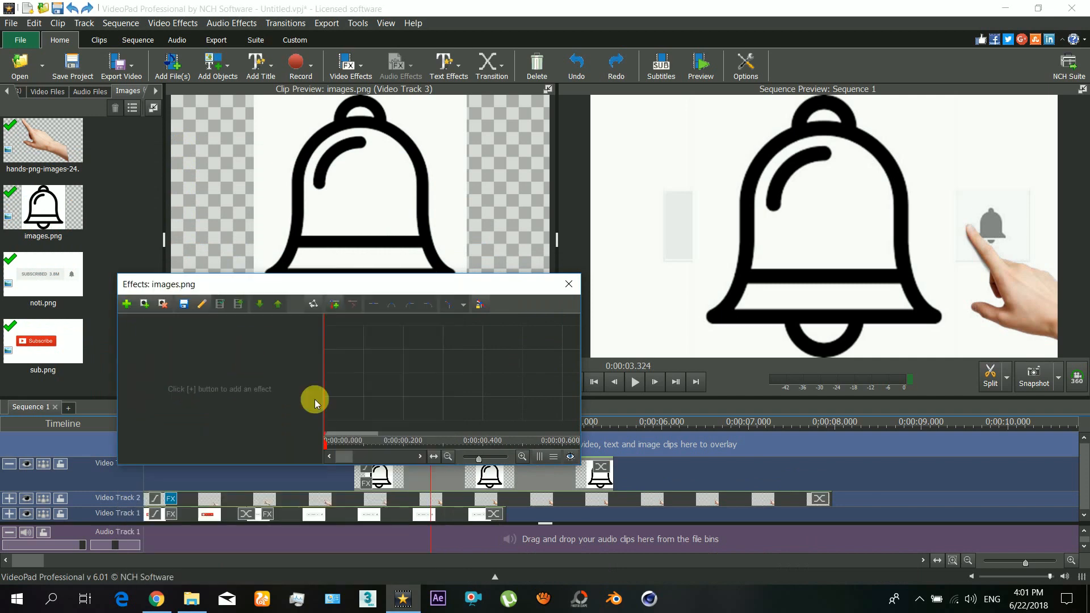
- Add a Scale effect to the bell image and drag it down to about 4% size
left_click(126, 305)
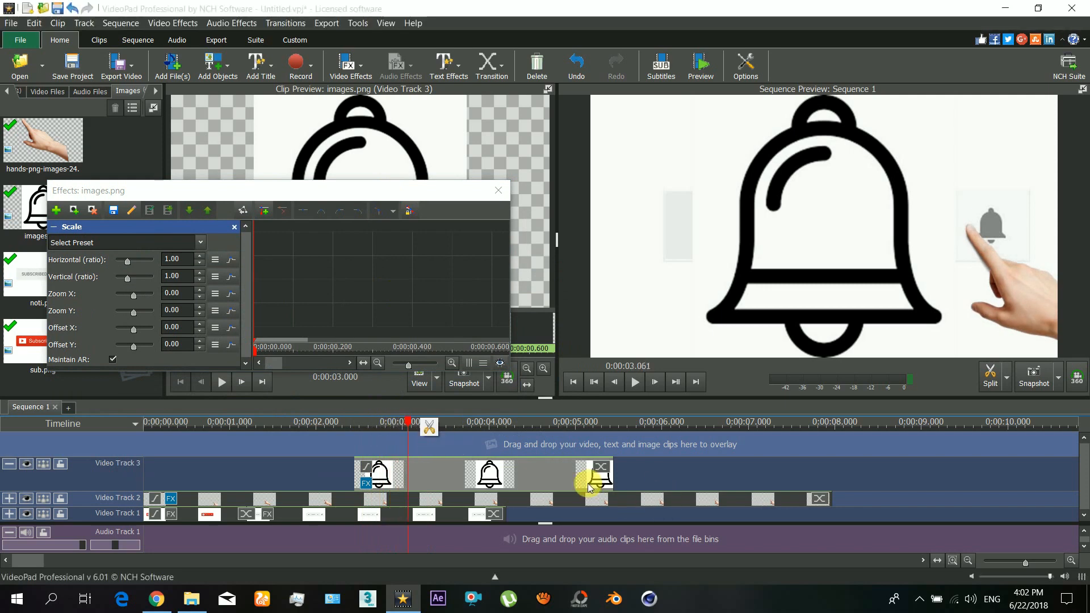
left_click(234, 228)
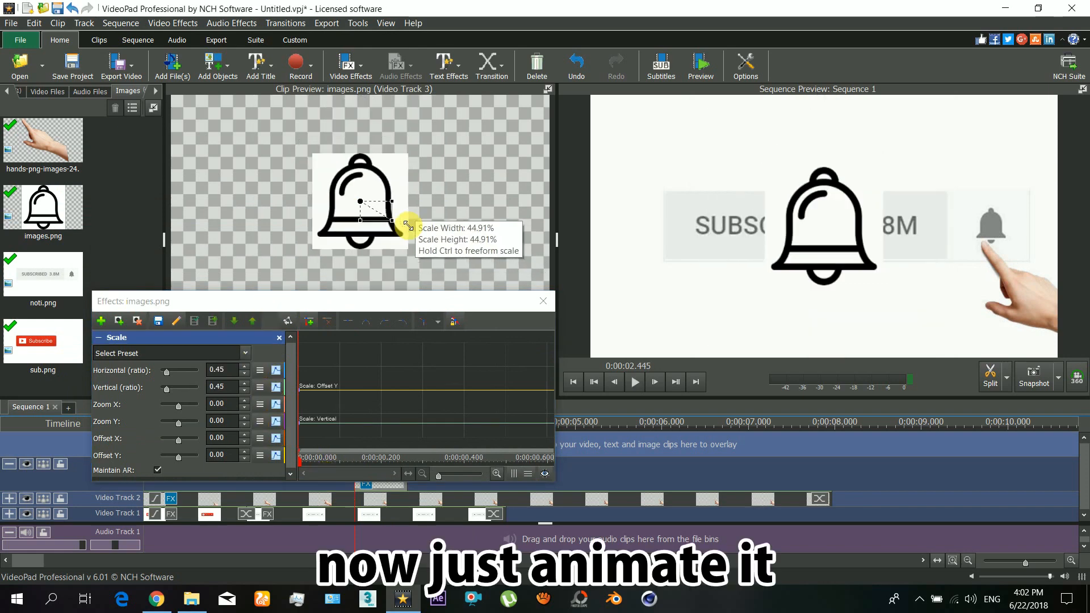
left_click_drag(404, 224, 361, 209)
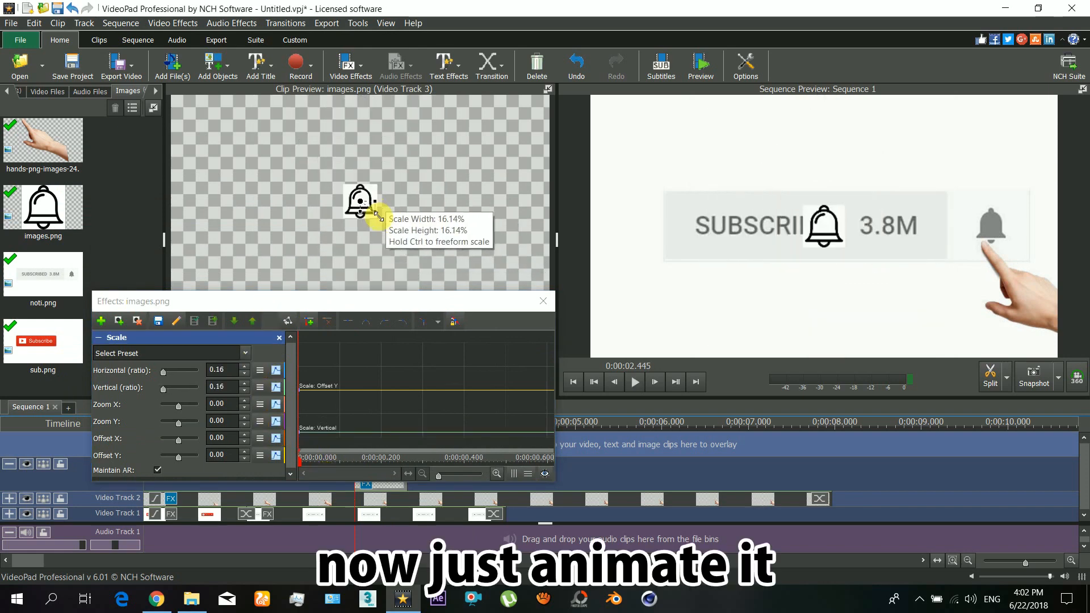
left_click_drag(374, 212, 361, 209)
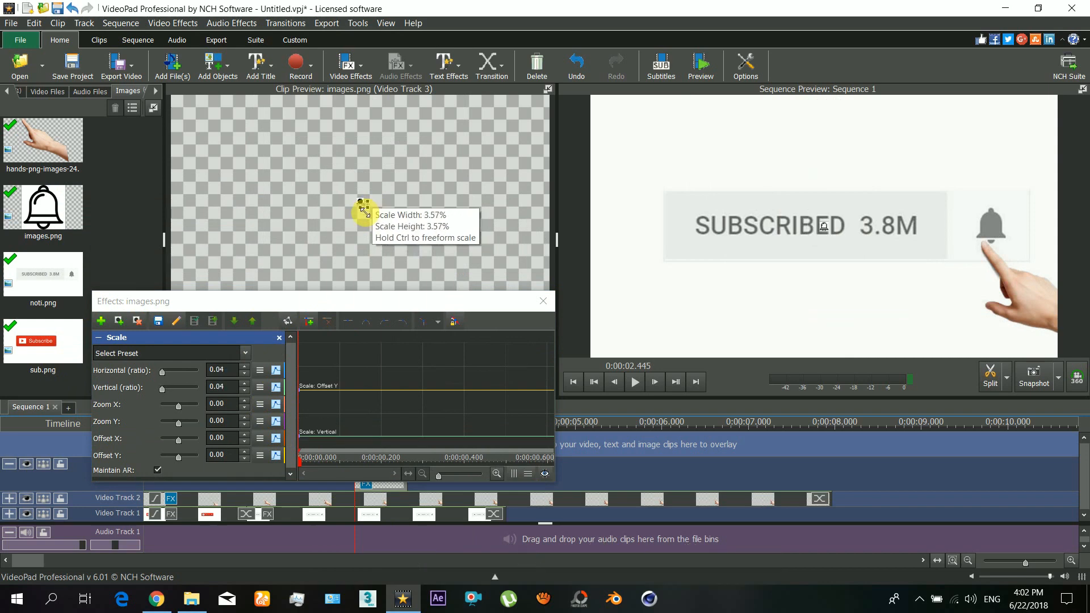
left_click_drag(361, 209, 383, 231)
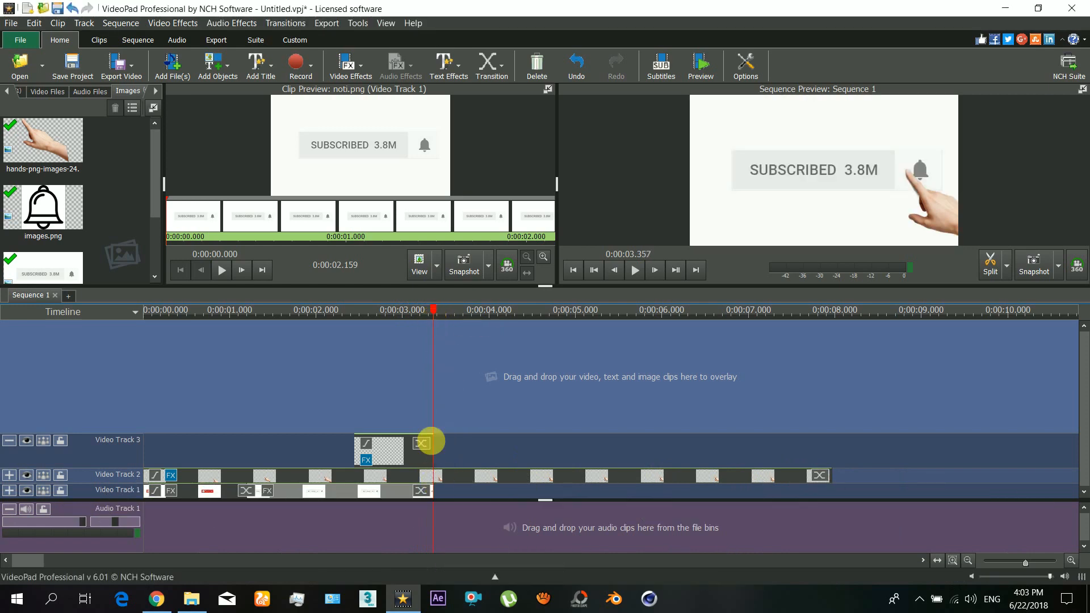
mouse_move(441, 481)
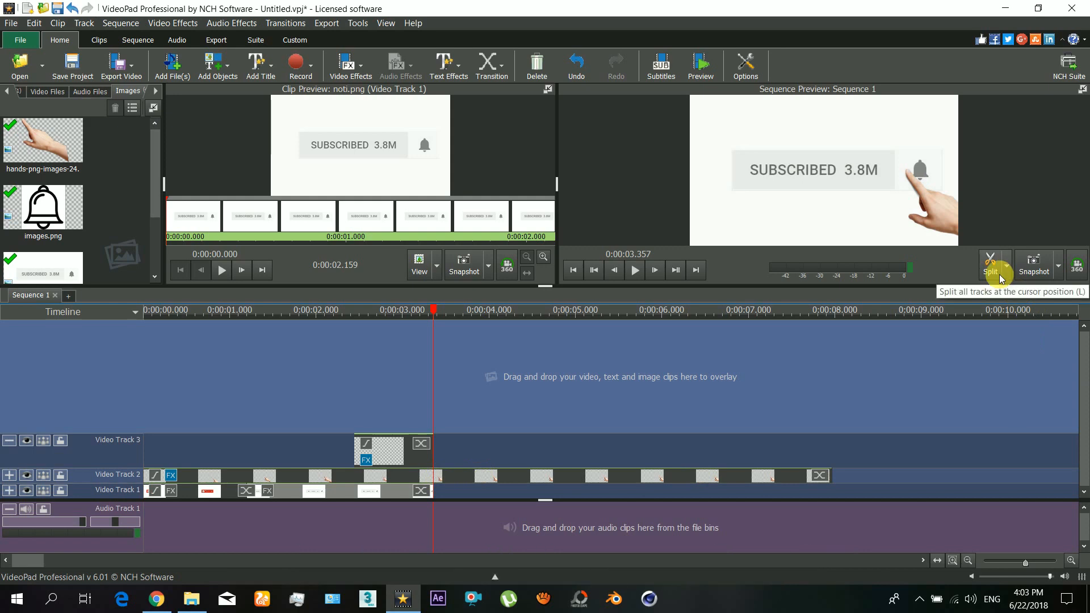
- Split all tracks at the bell clip's end and play back the trimmed sequence
left_click(990, 270)
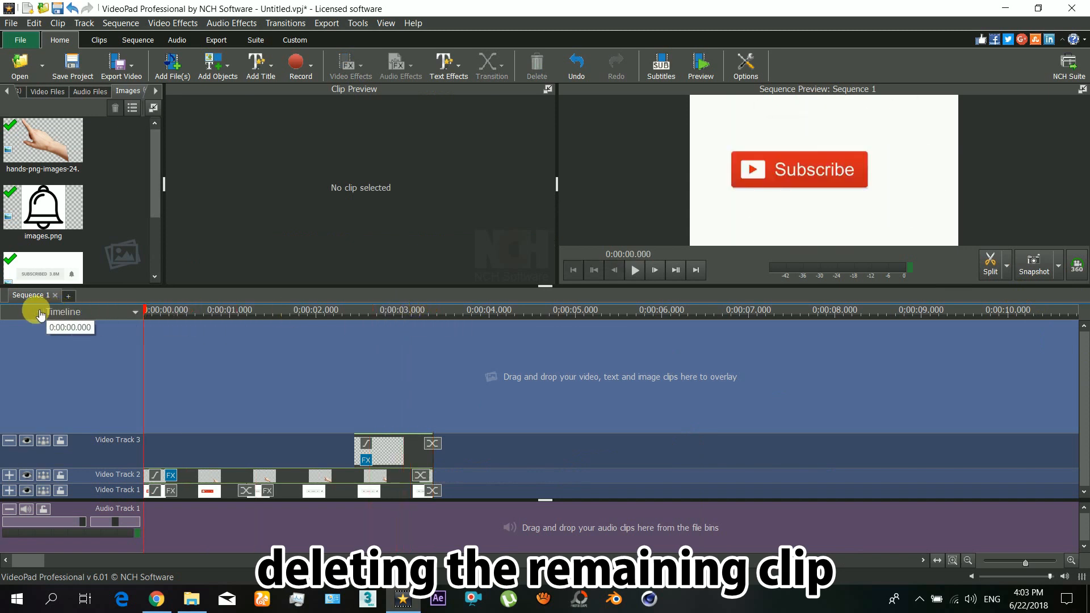
left_click(634, 270)
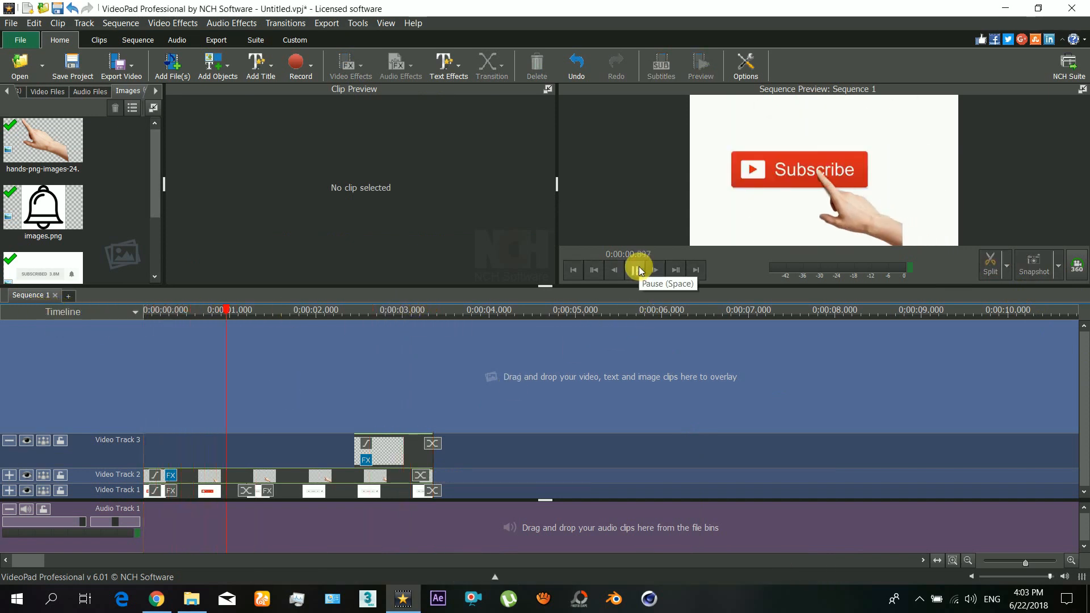
left_click(640, 270)
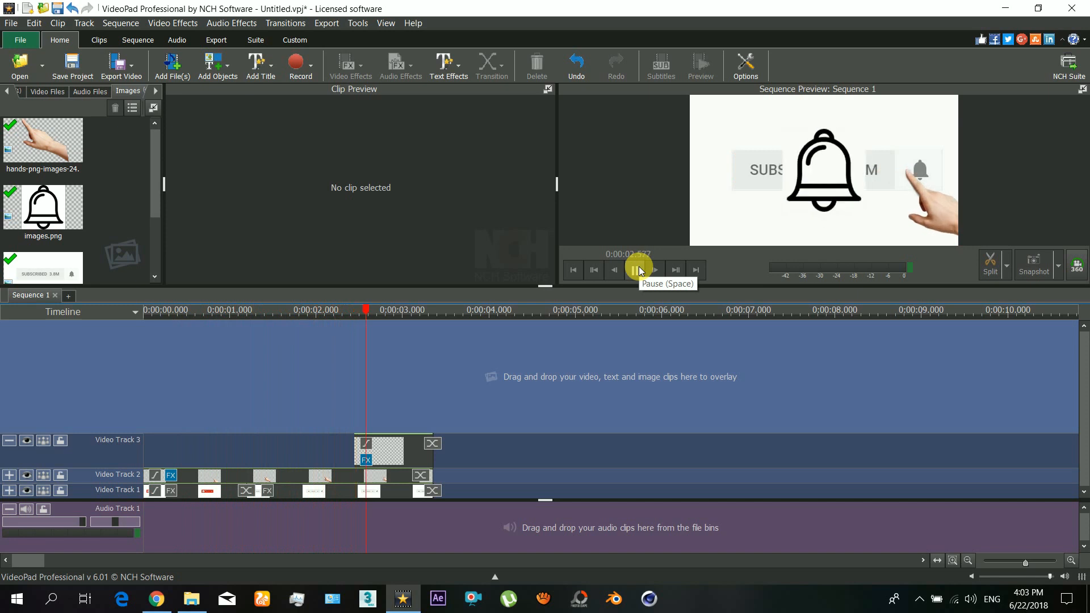
left_click(633, 270)
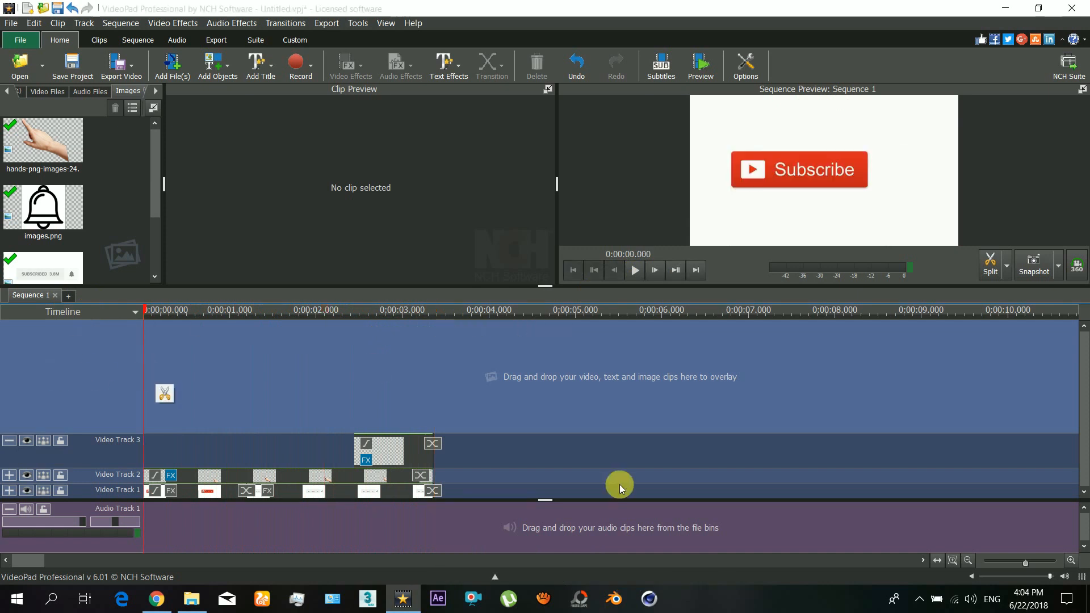
mouse_move(530, 367)
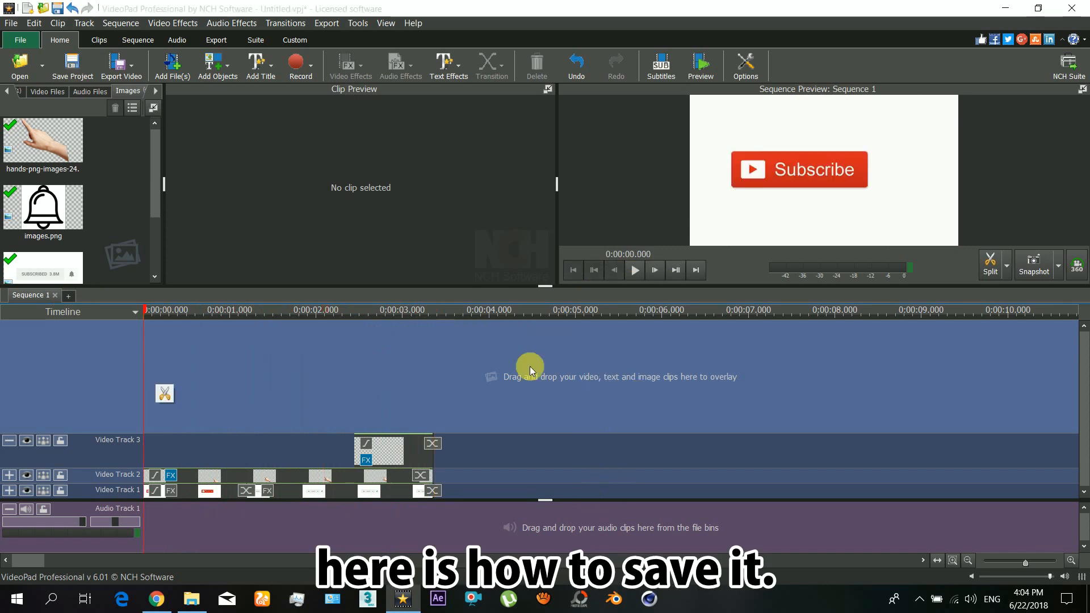
- Export the sequence as a 1280x720 AVI named 'animate in vd pad' and start rendering
left_click(120, 66)
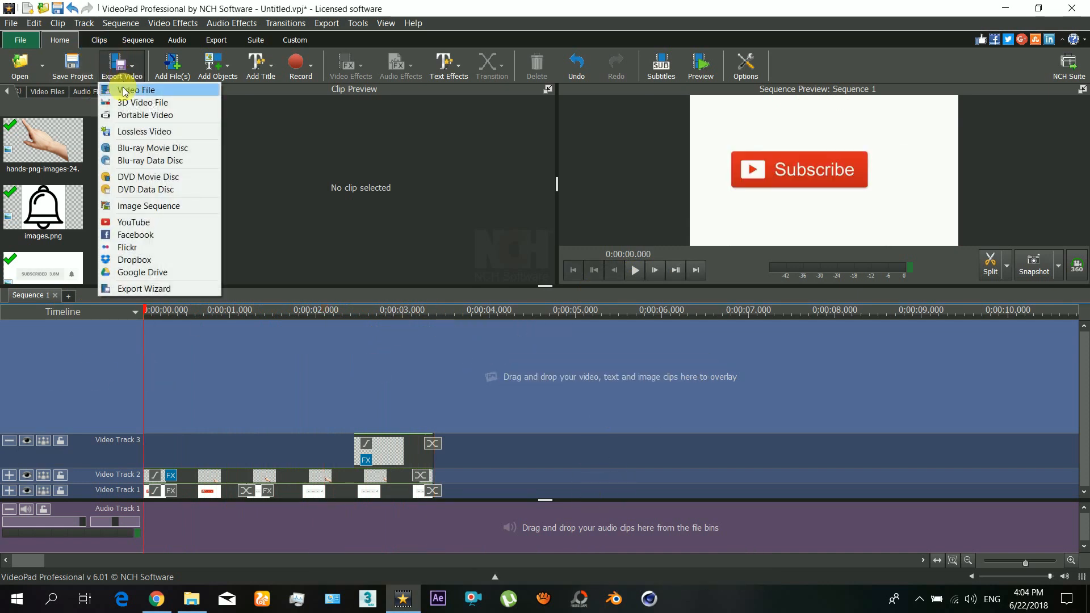
left_click(139, 89)
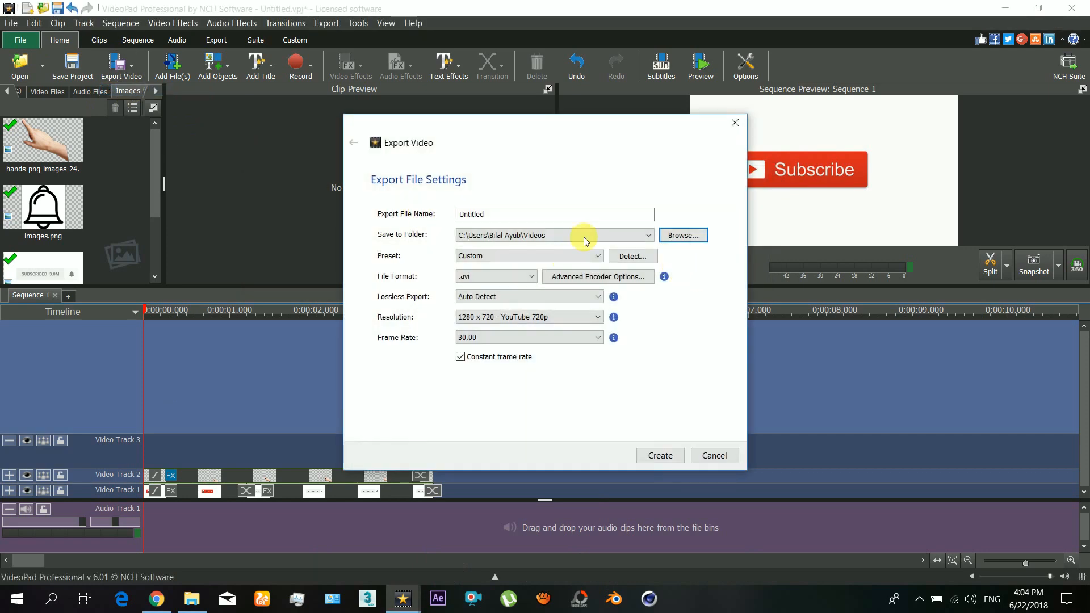
left_click(596, 276)
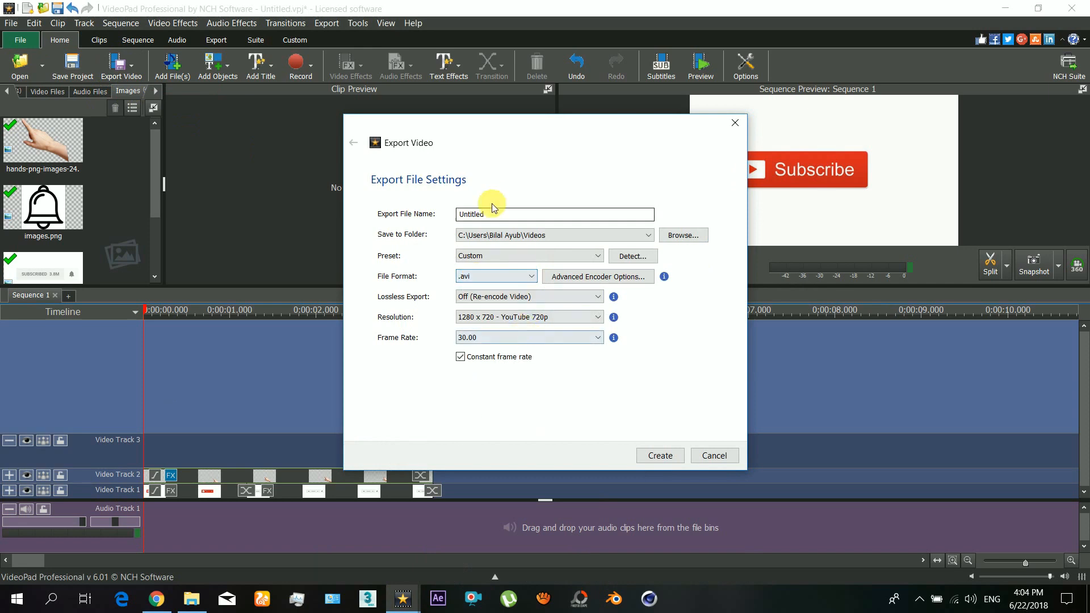
left_click(658, 455)
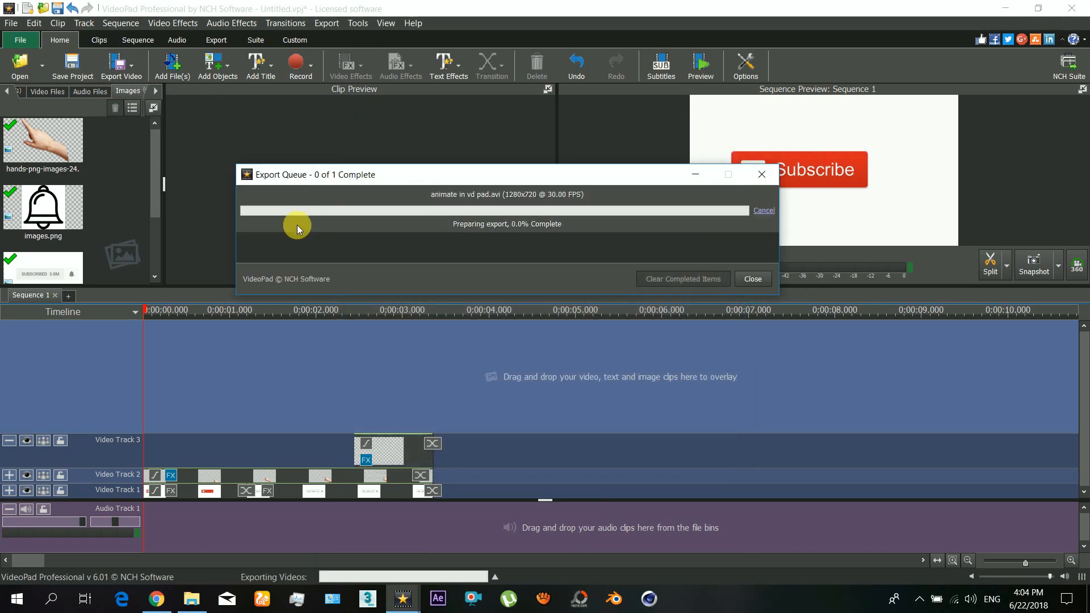